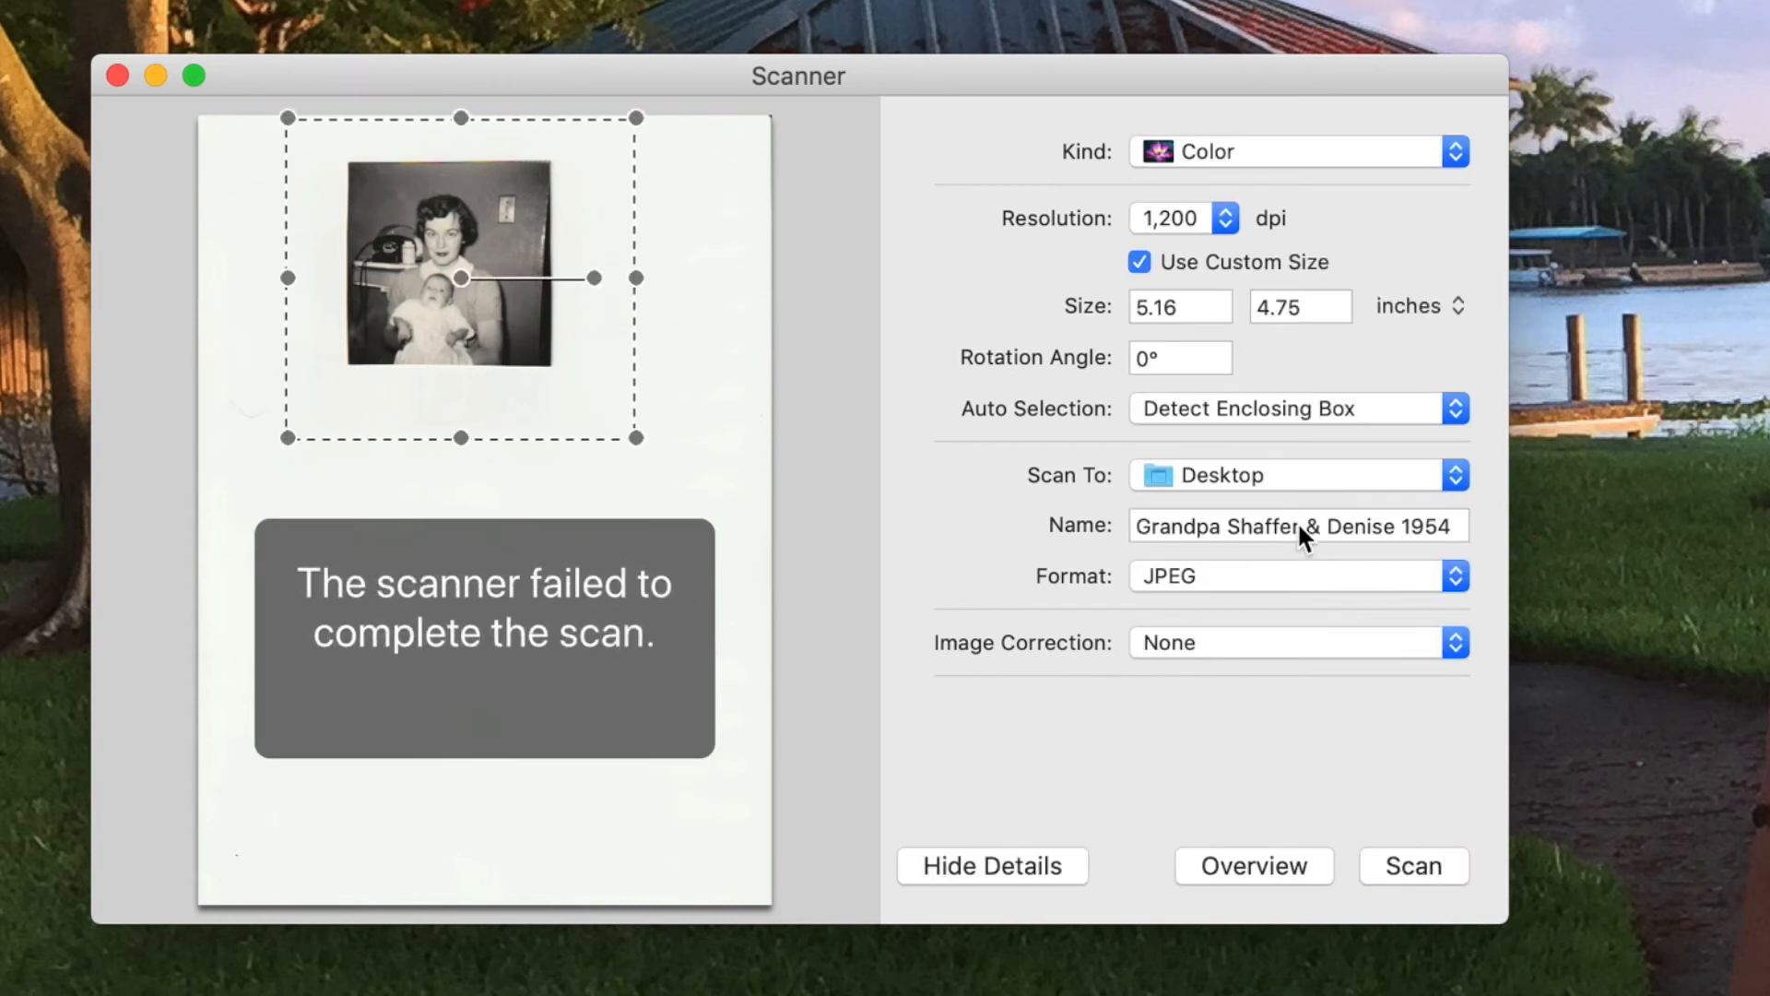
Rename the scan to 'Grandpa Bud & Denise 1955' and start scanning it to the Desktop as JPEG.
left_click(1298, 524)
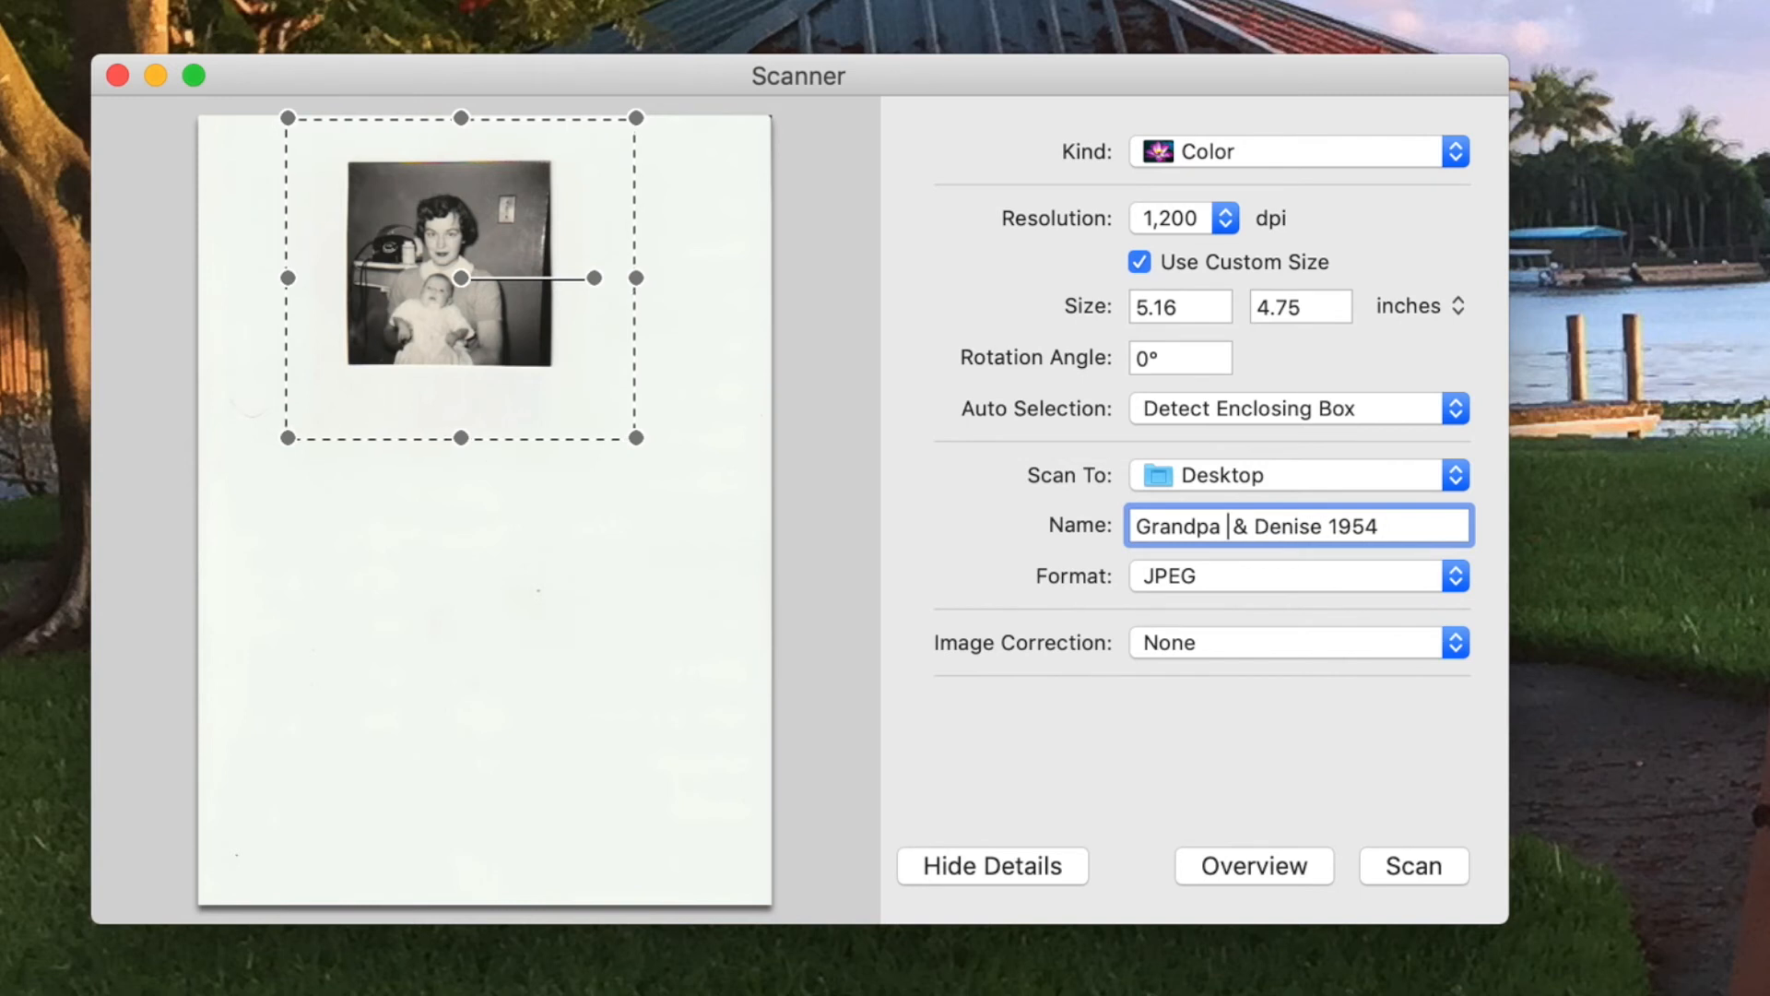
type("Bud")
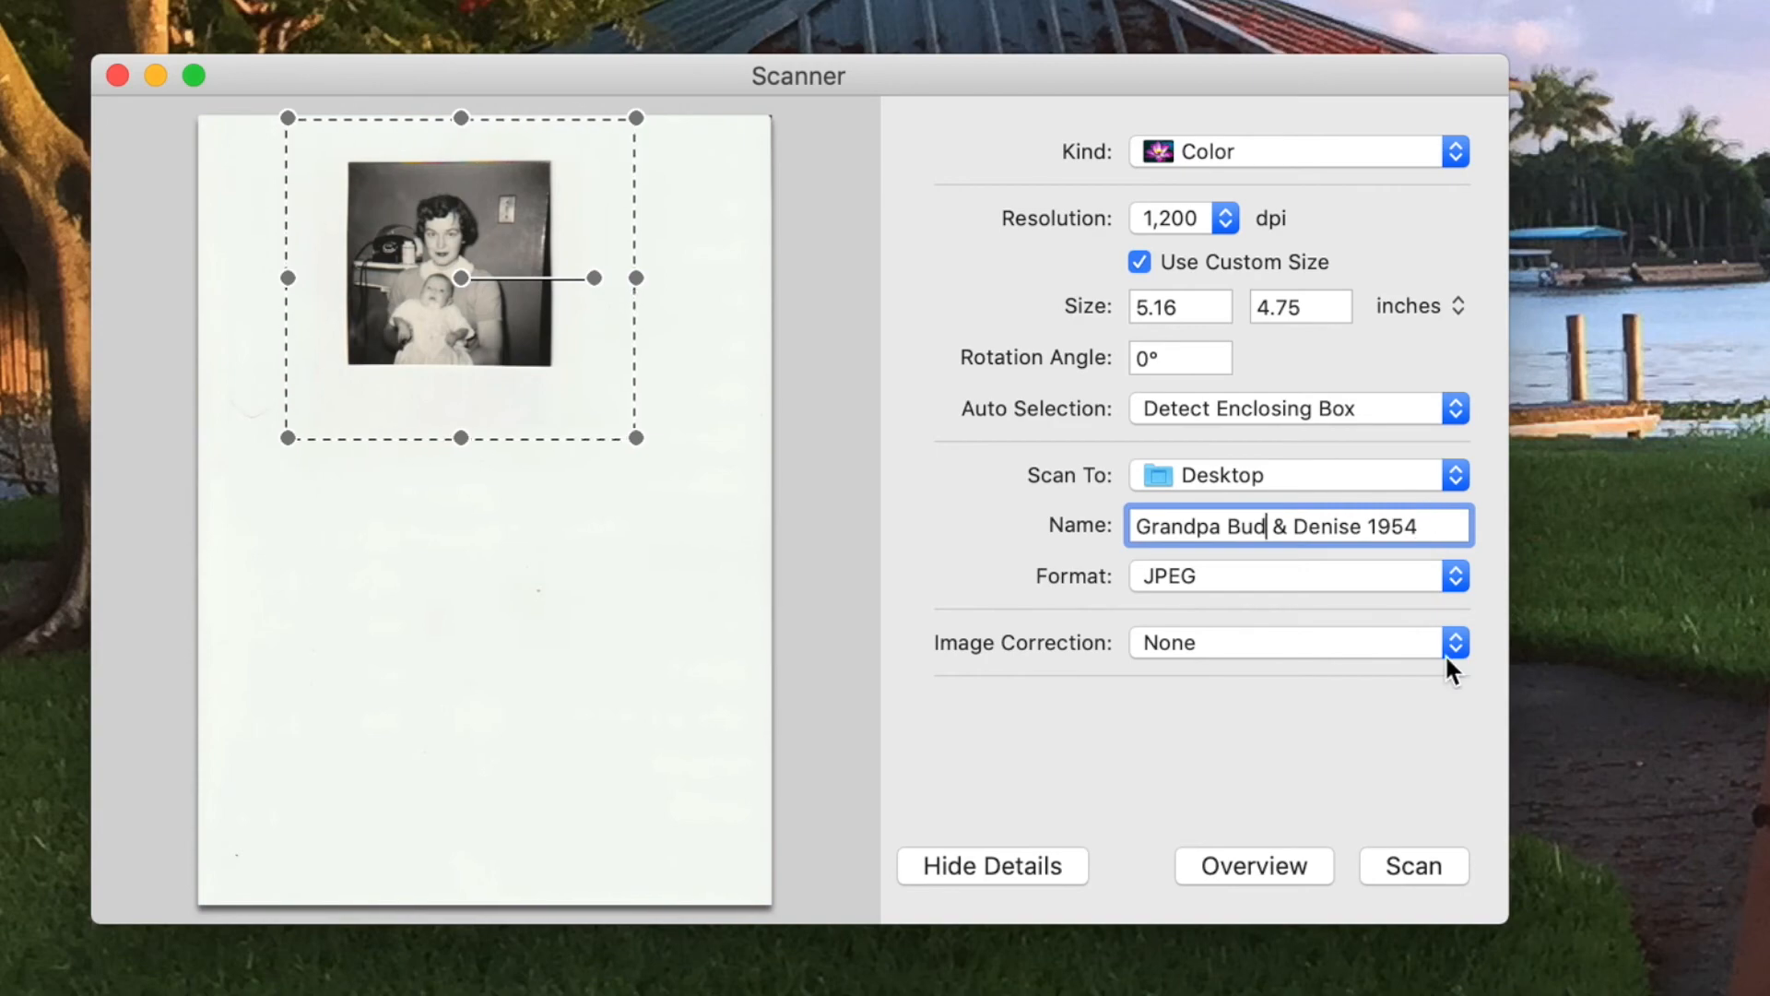
left_click(1413, 865)
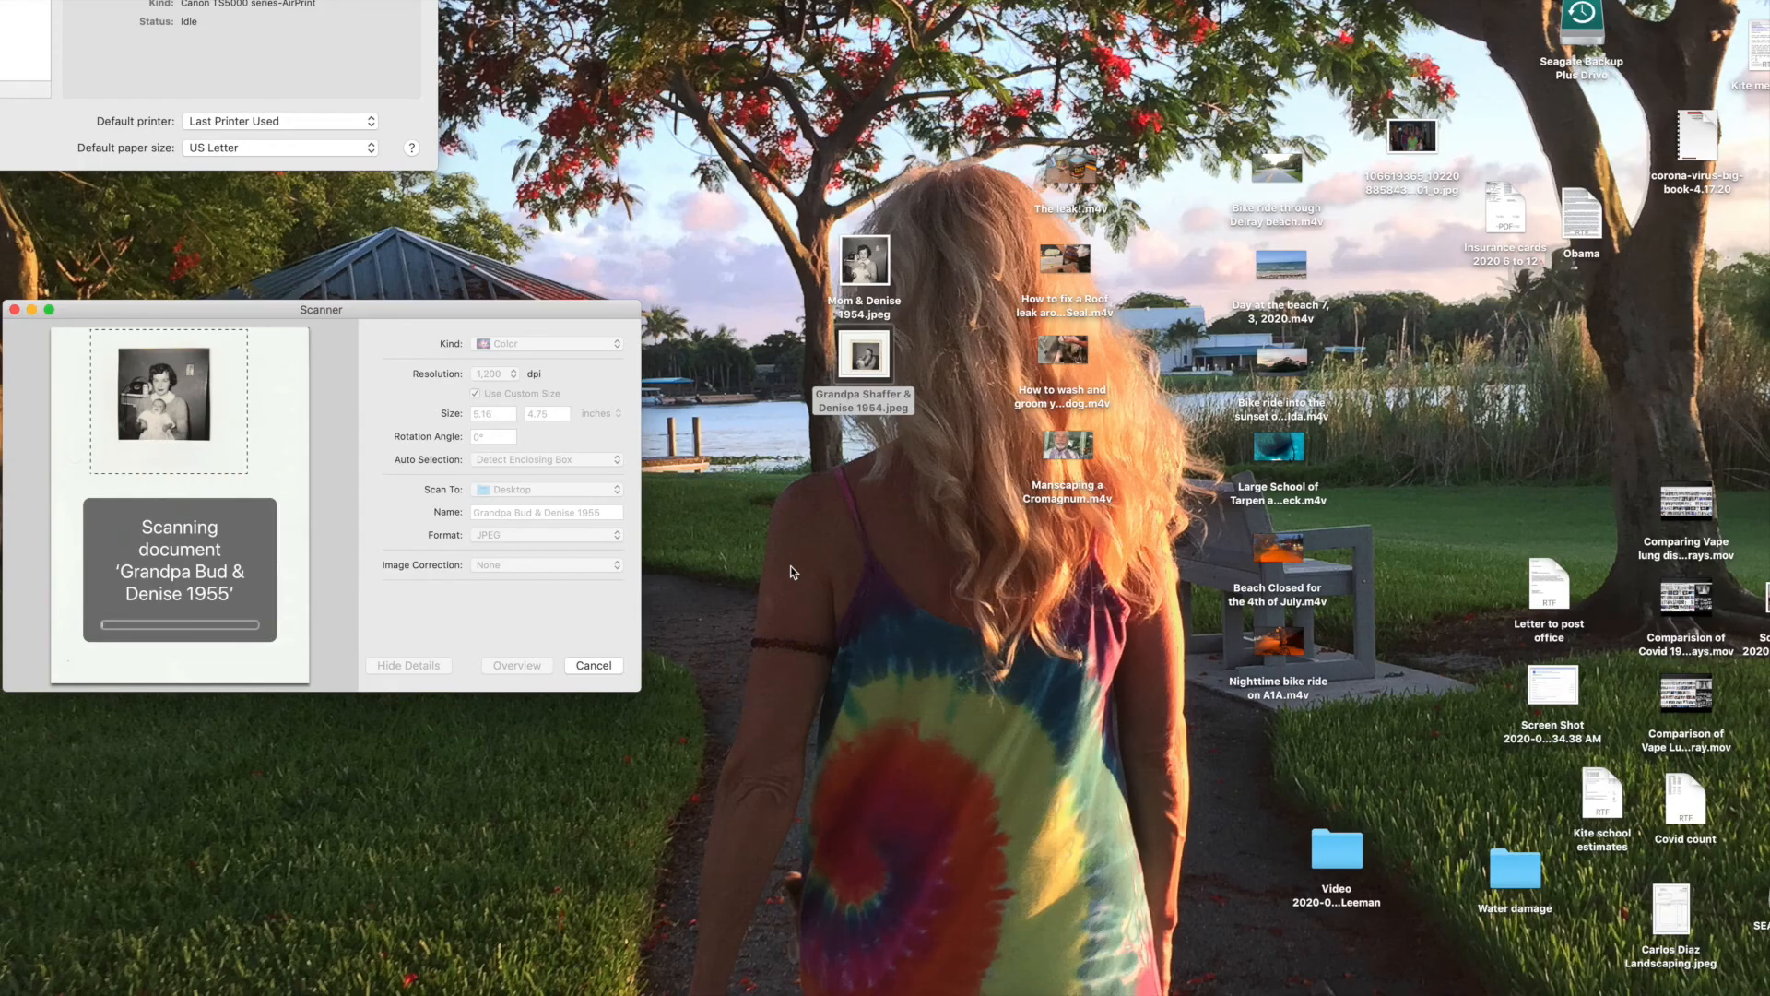